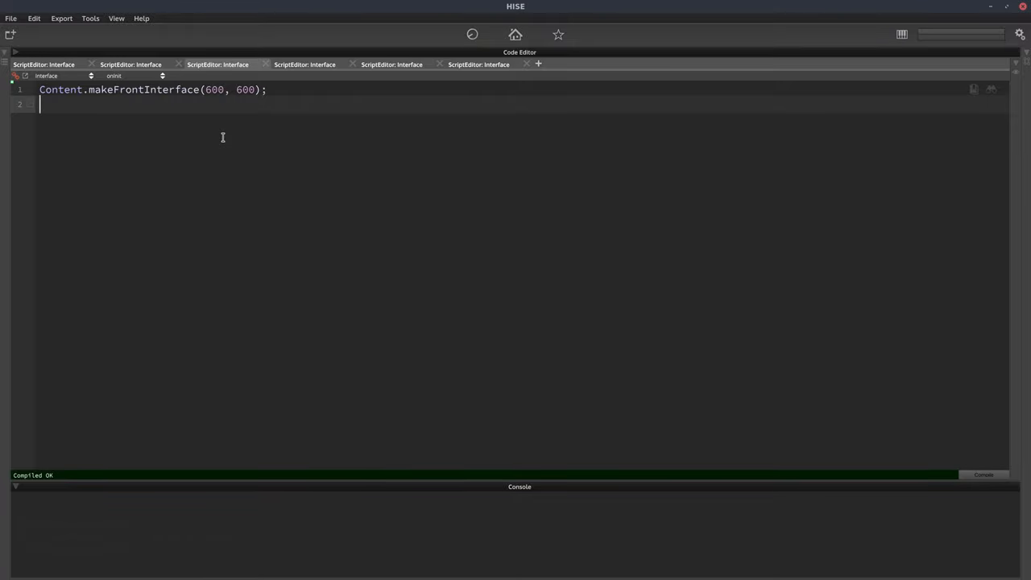
Step: Write Engine.showMessageBox on line 4 with "My Title" as its first argument
text(Engin)
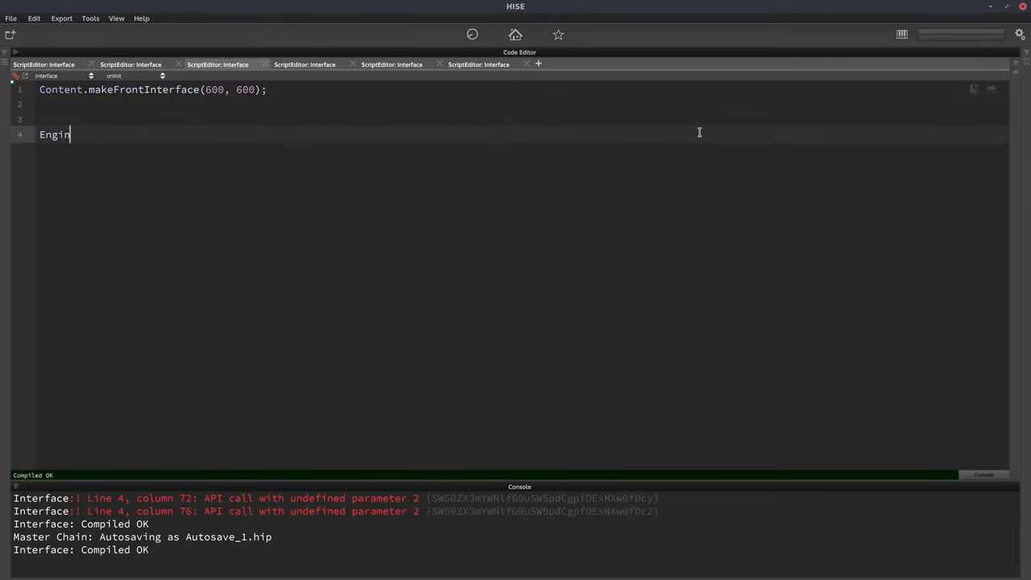
text(e.showmessageBox("M", String markdownMessage, int type)
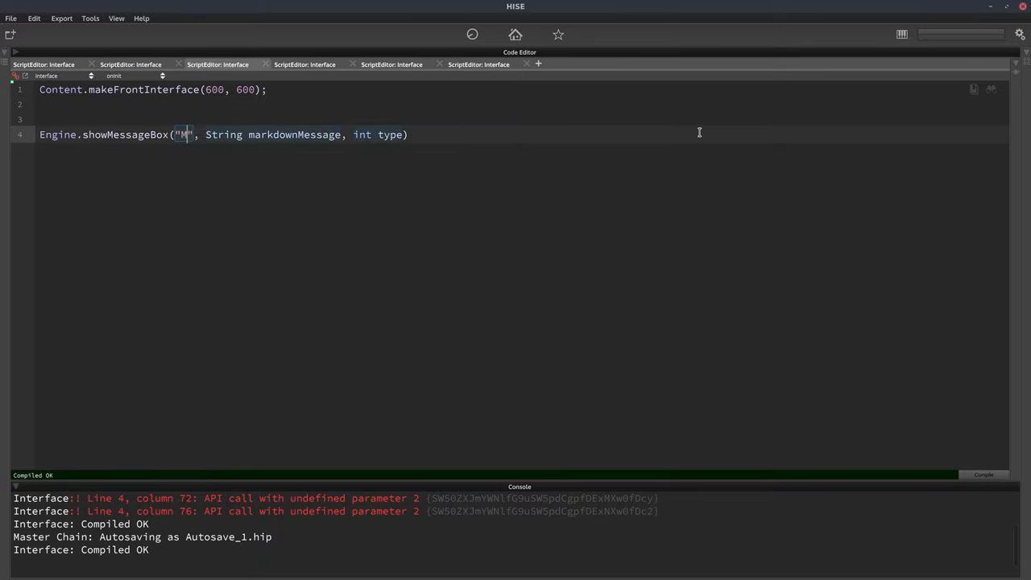
text(y Title)
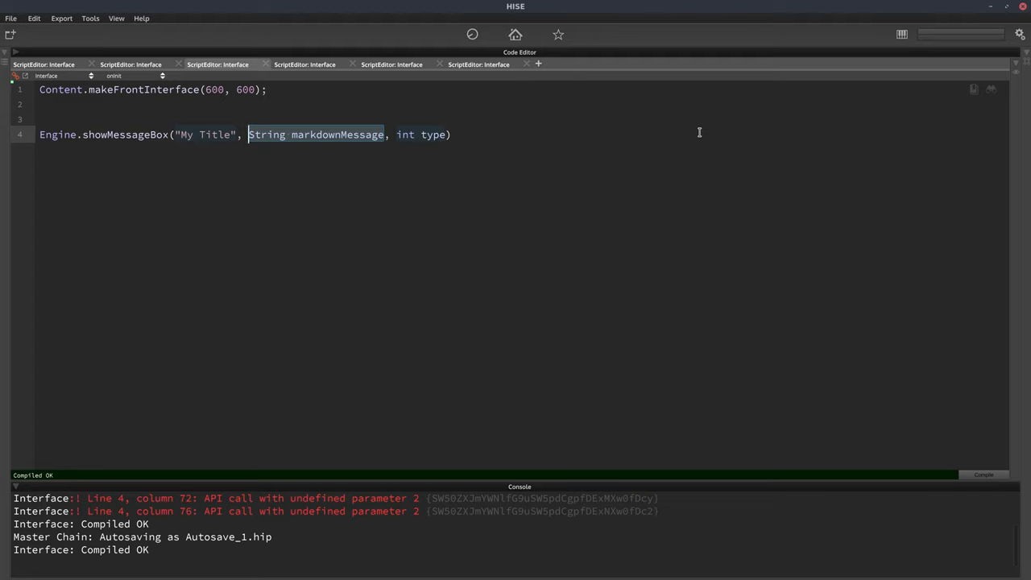
Step: Fill the message argument with "This is some text. This is another line."
text("This")
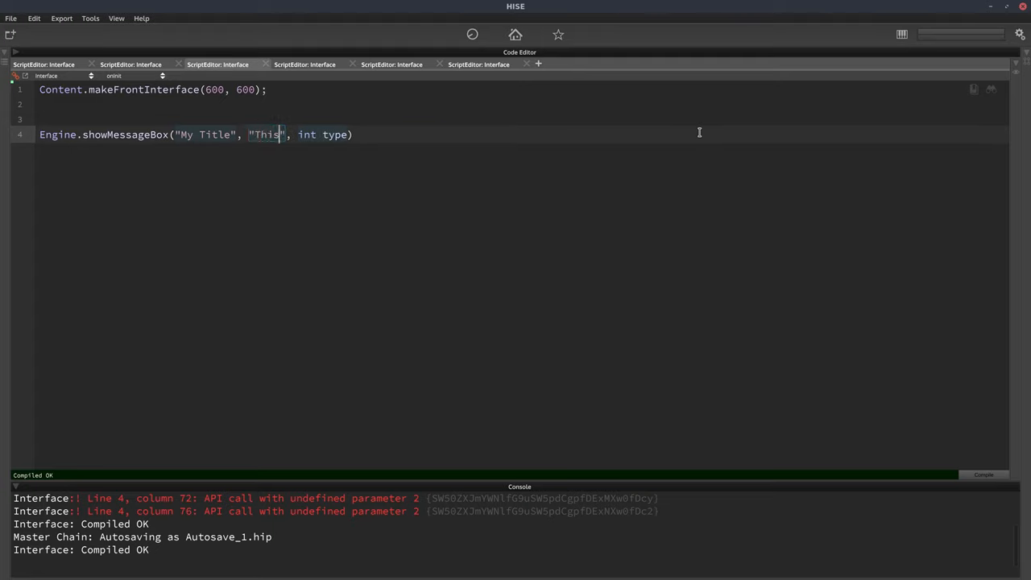
text(is some text)
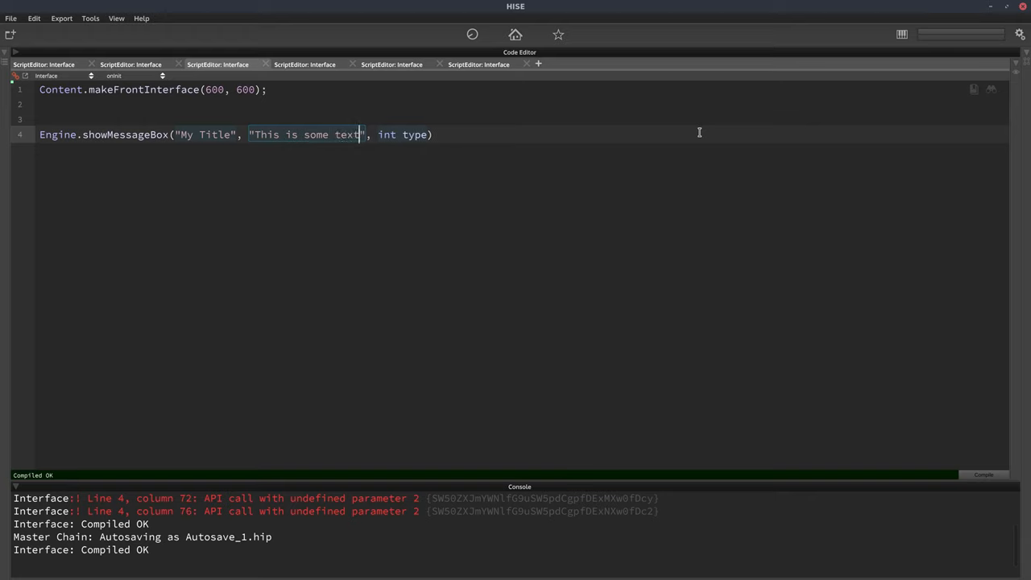
text(.  This is another line)
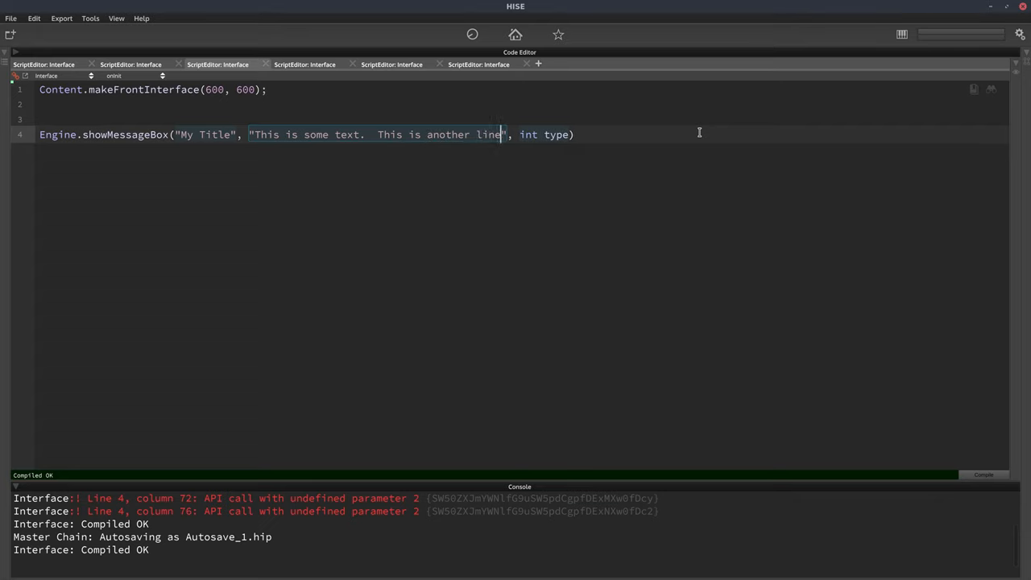
text(.)
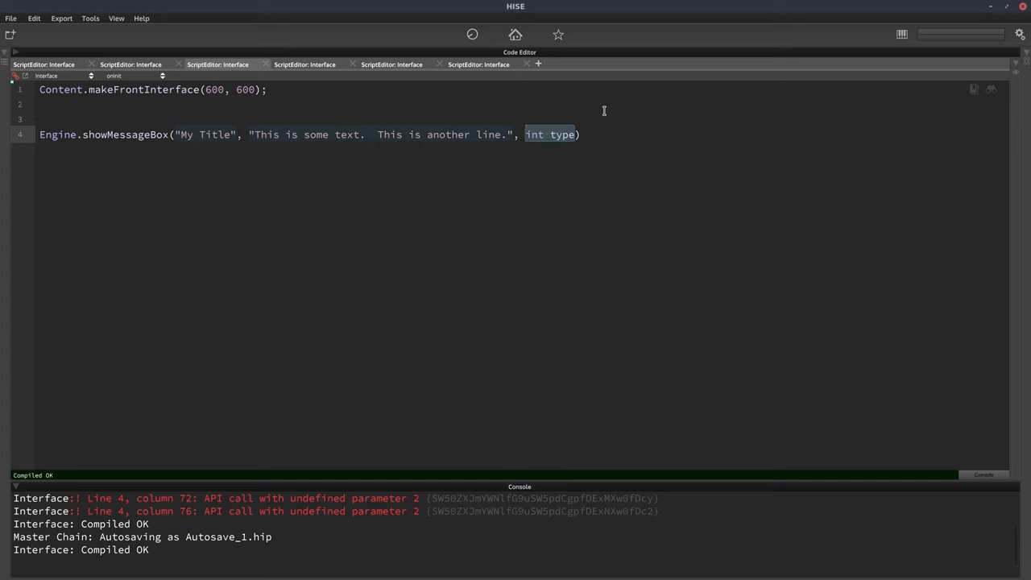
Step: Replace the type placeholder with 0 and close the statement with a semicolon
key(Delete)
text(;)
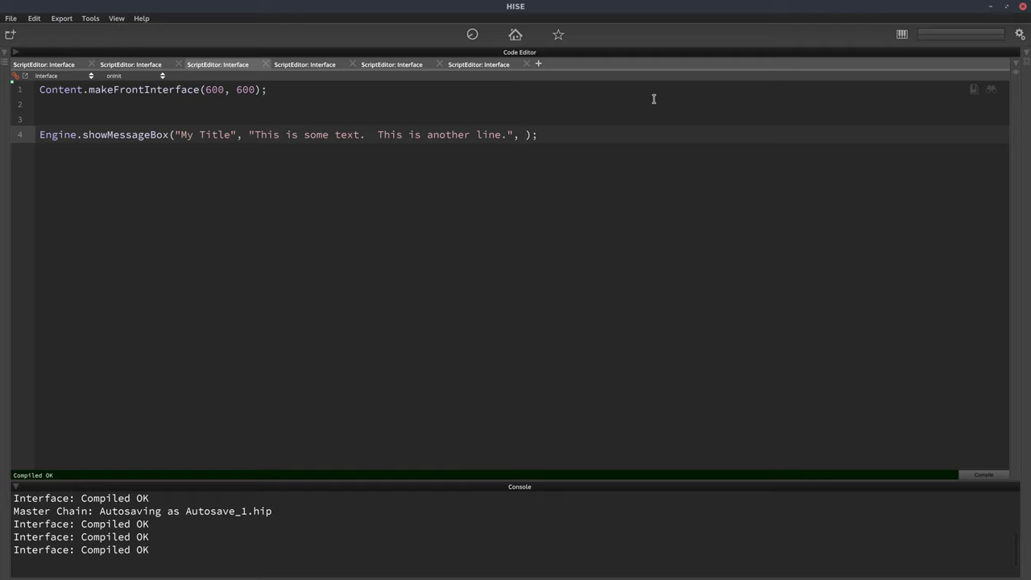
text(0)
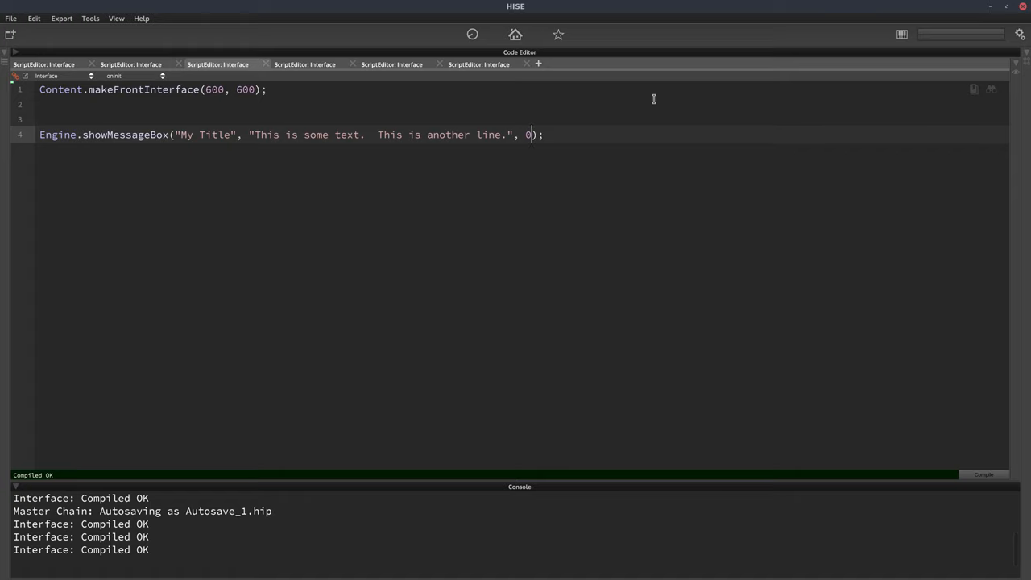
text(1)
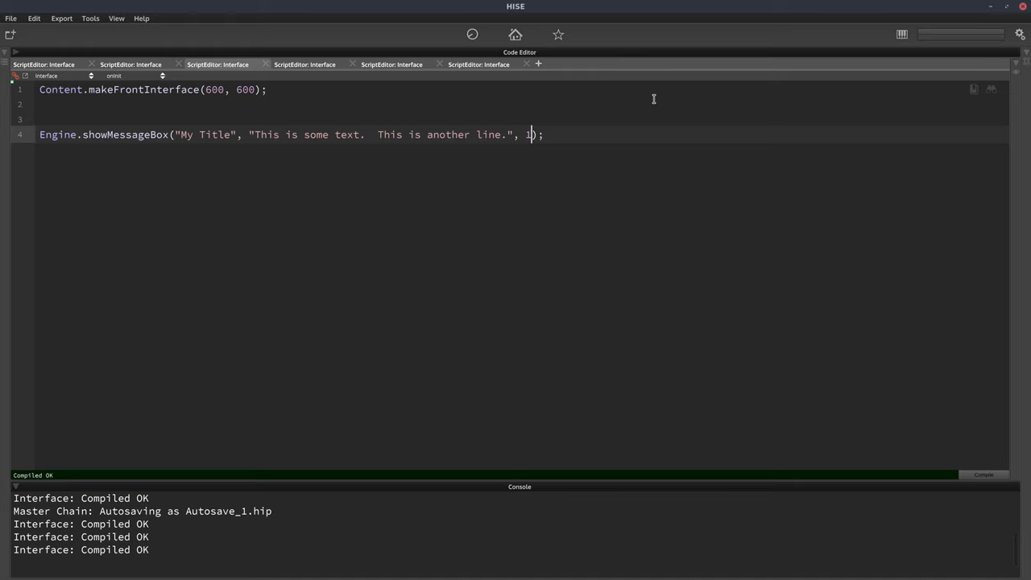
key(Backspace)
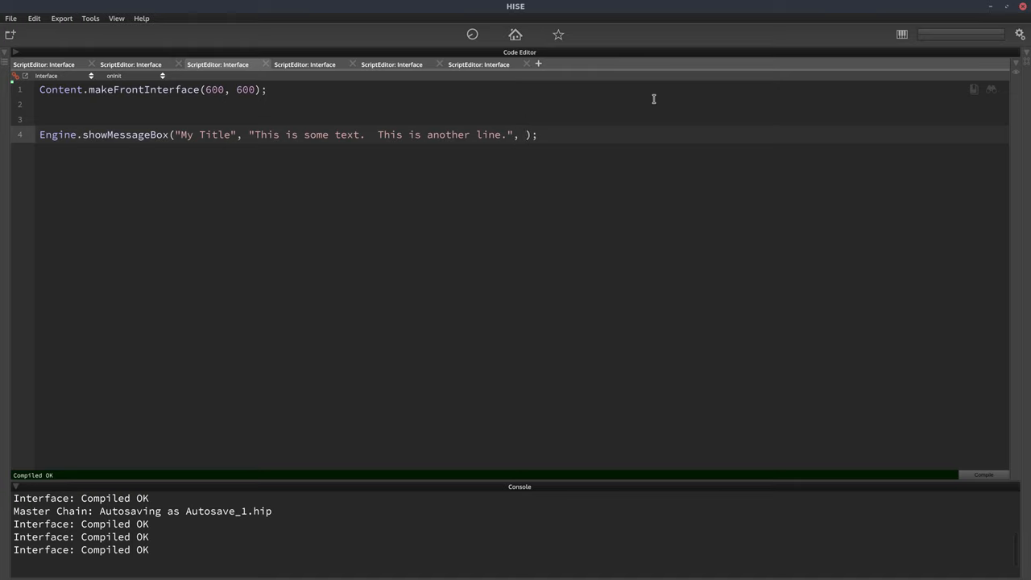
text(0)
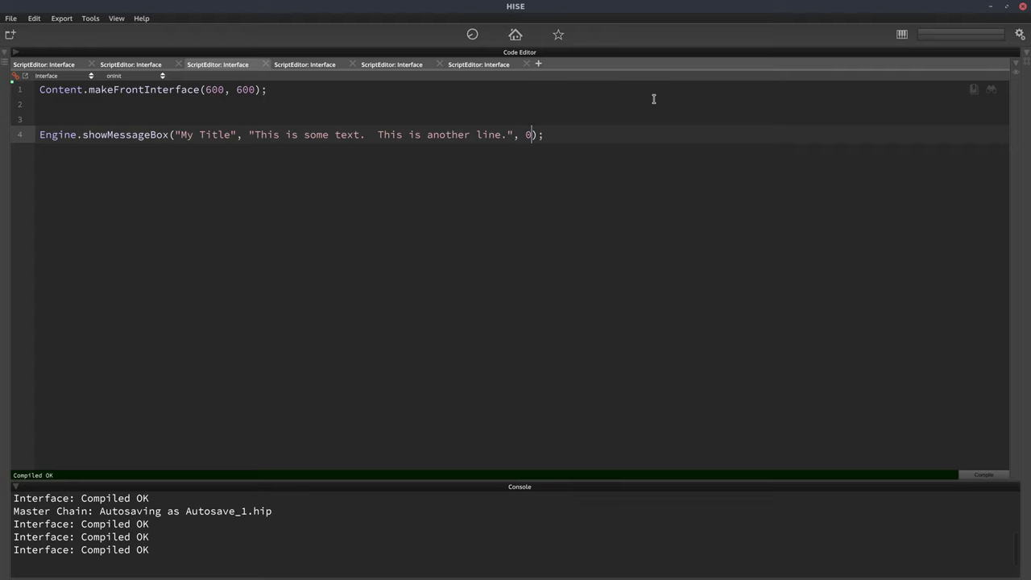
Step: Compile the script so the My Title info message box pops up
click(982, 474)
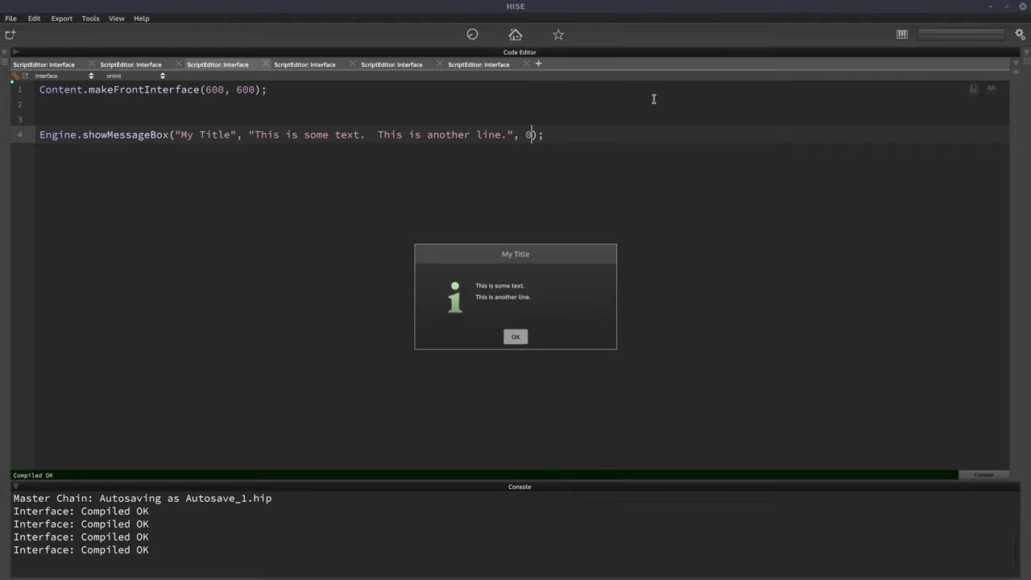
mouse_move(580, 109)
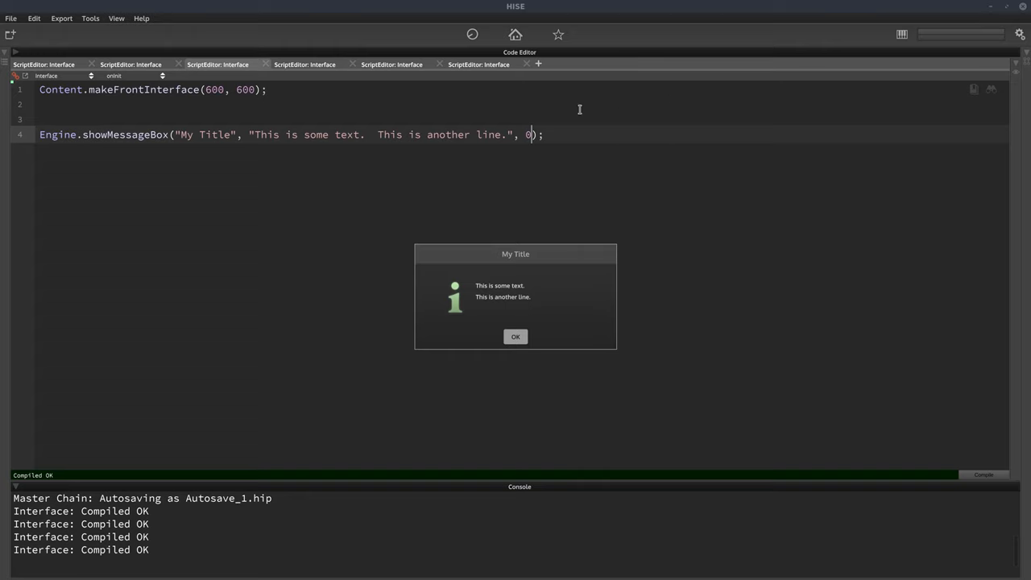
mouse_move(379, 138)
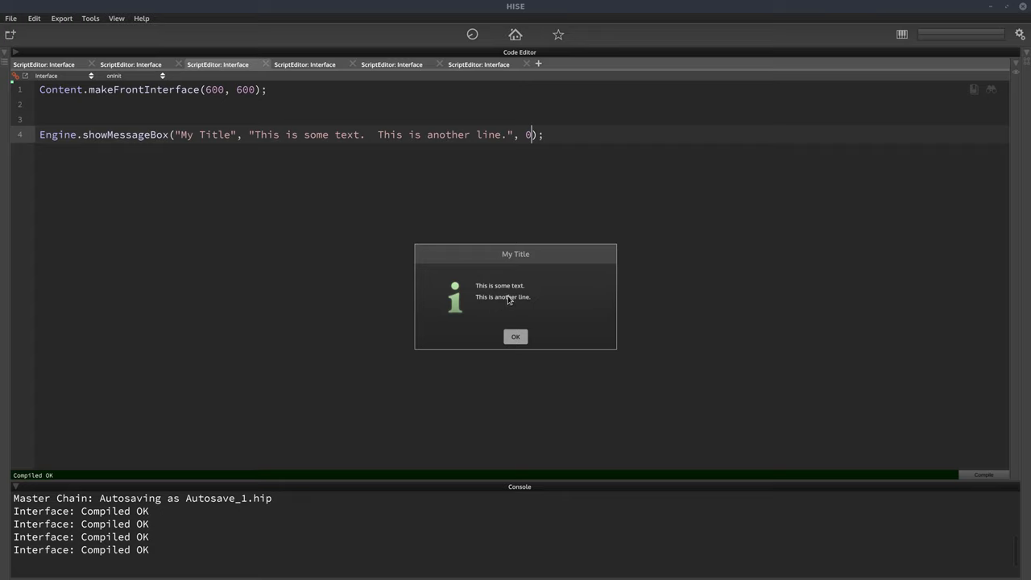
mouse_move(499, 257)
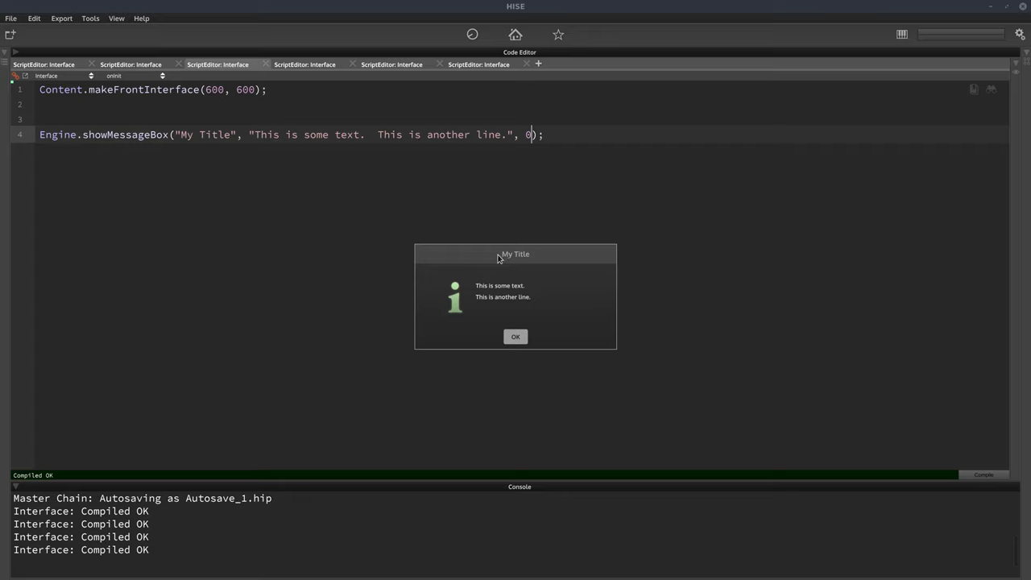
Step: Rerun with types 1, 2 and 3 for warning, question and error icons, then dismiss the box
click(515, 337)
text(1)
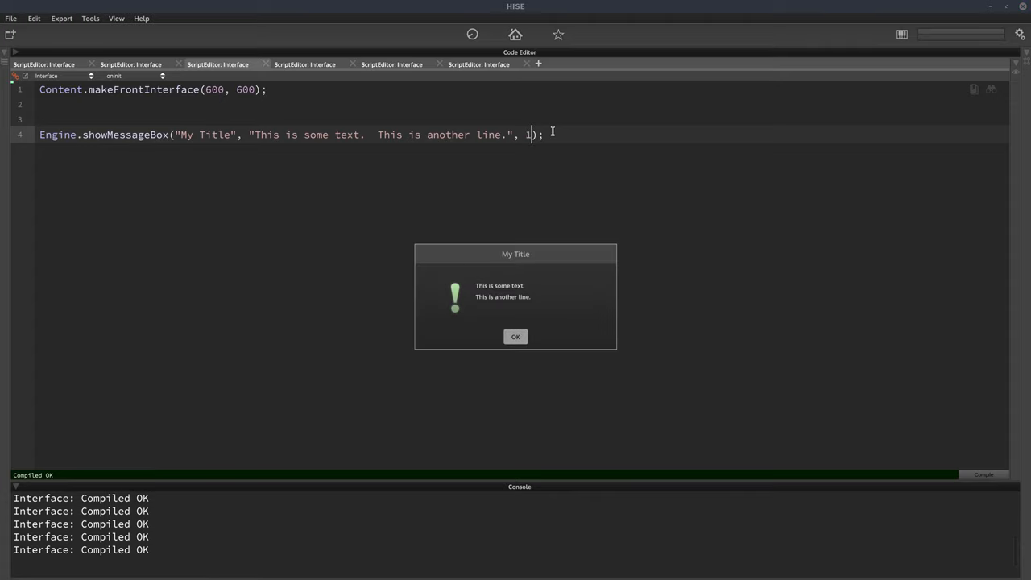
click(516, 336)
text(2)
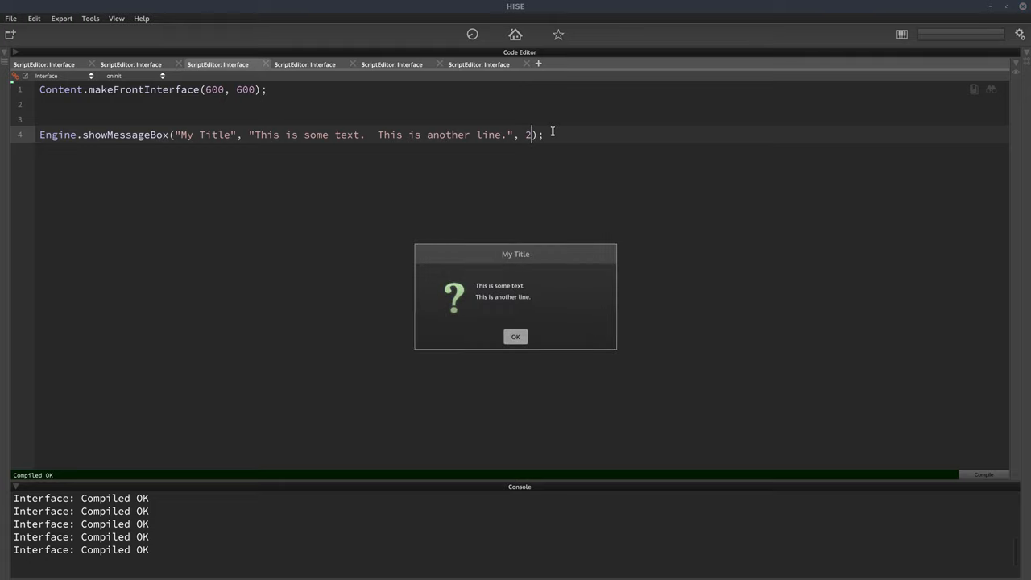
click(515, 337)
text(3)
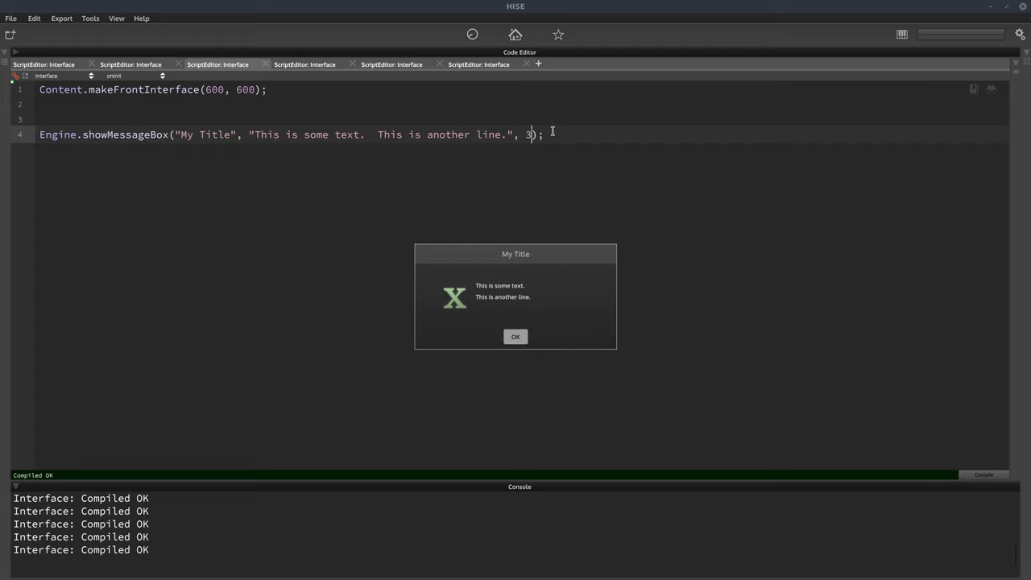
mouse_move(550, 282)
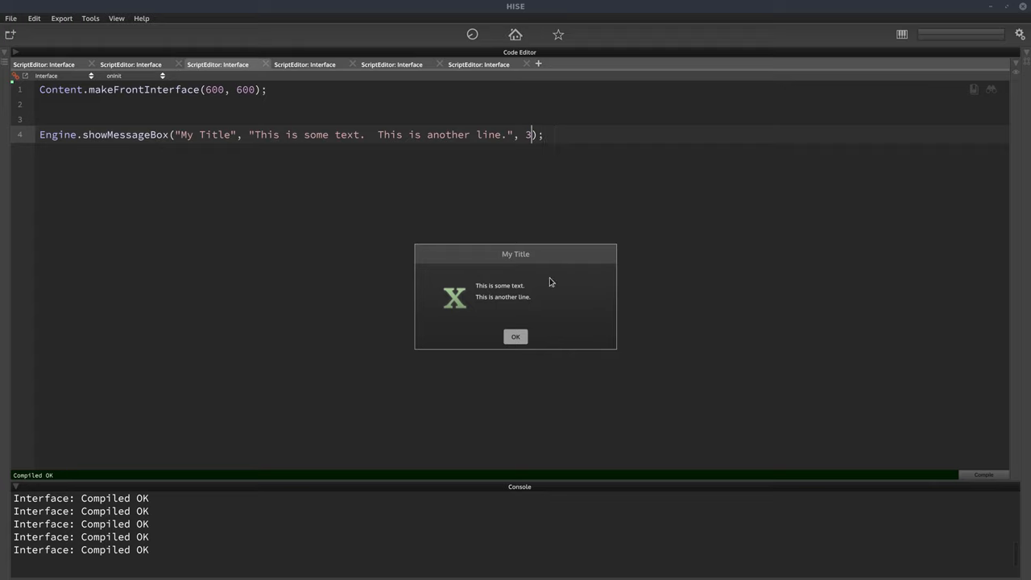
click(515, 336)
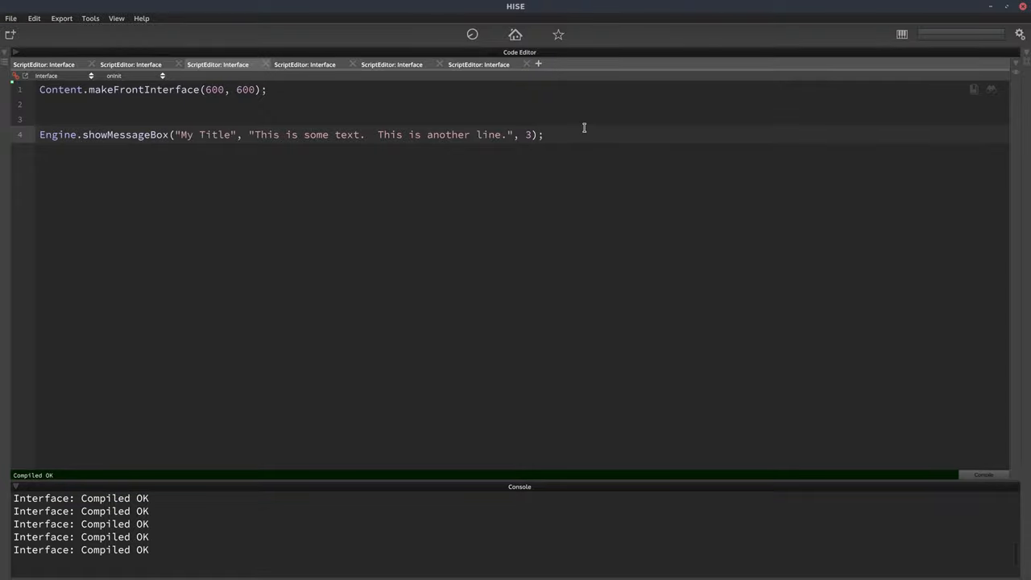